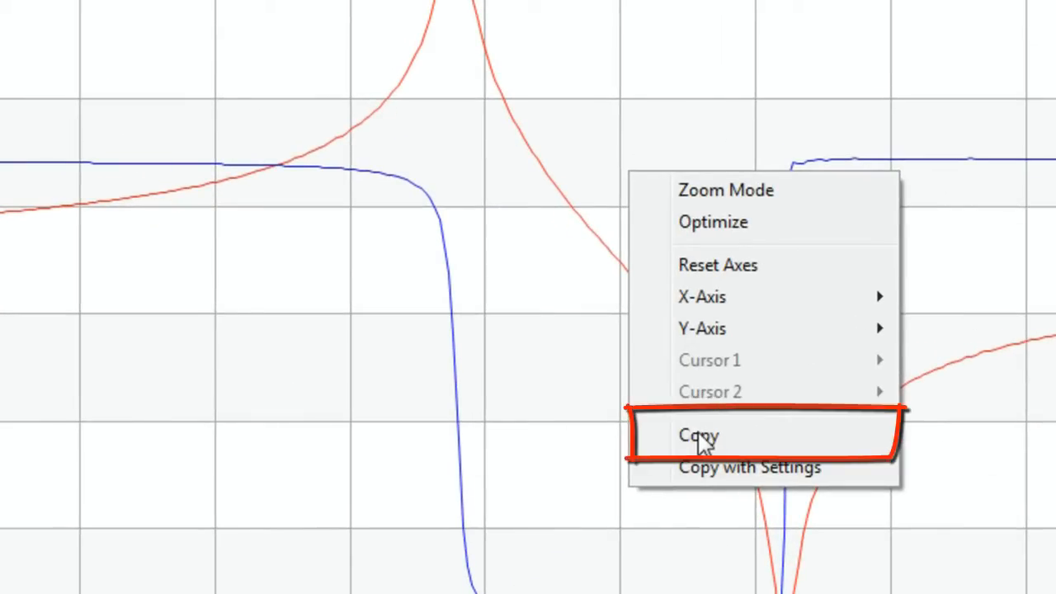
- Copy the resonance curve diagram from the Bode Analyzer plot
{"action": "left_click", "coordinate": [698, 435]}
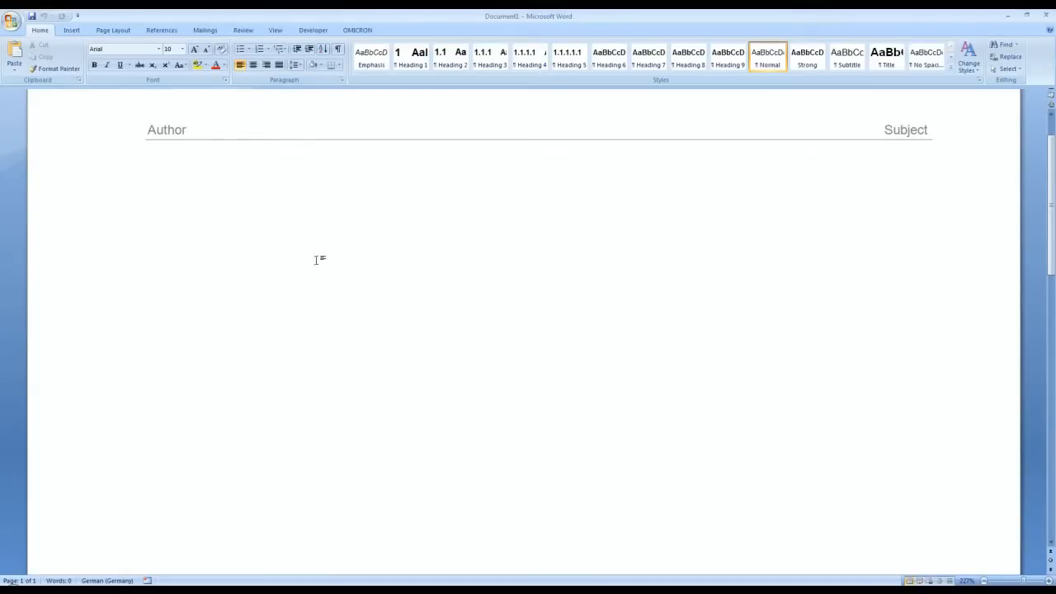
- Paste the copied resonance curve into the blank Word document
{"action": "right_click", "coordinate": [319, 259]}
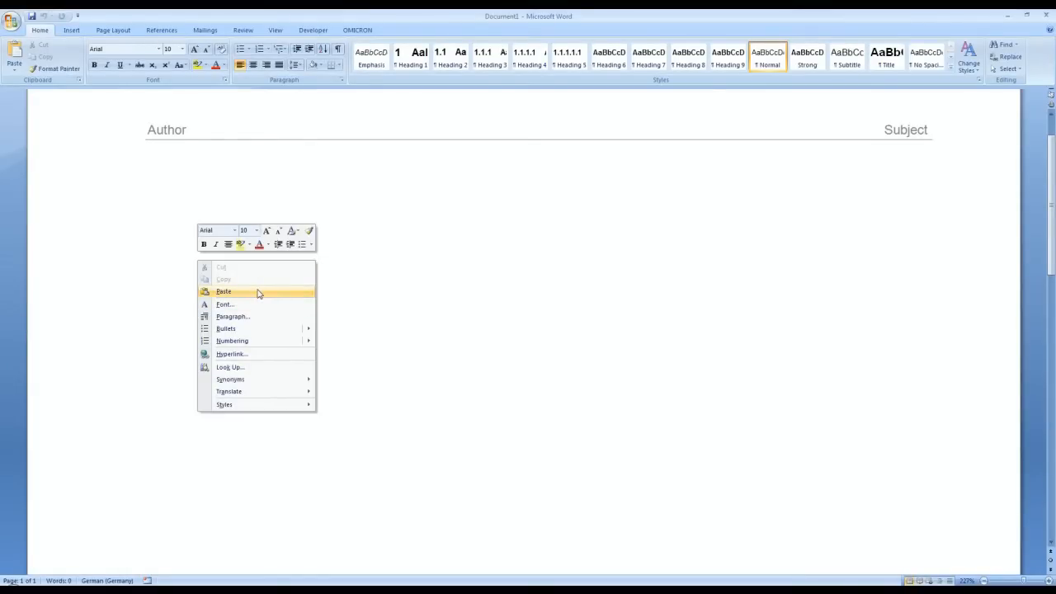
{"action": "left_click", "coordinate": [223, 292]}
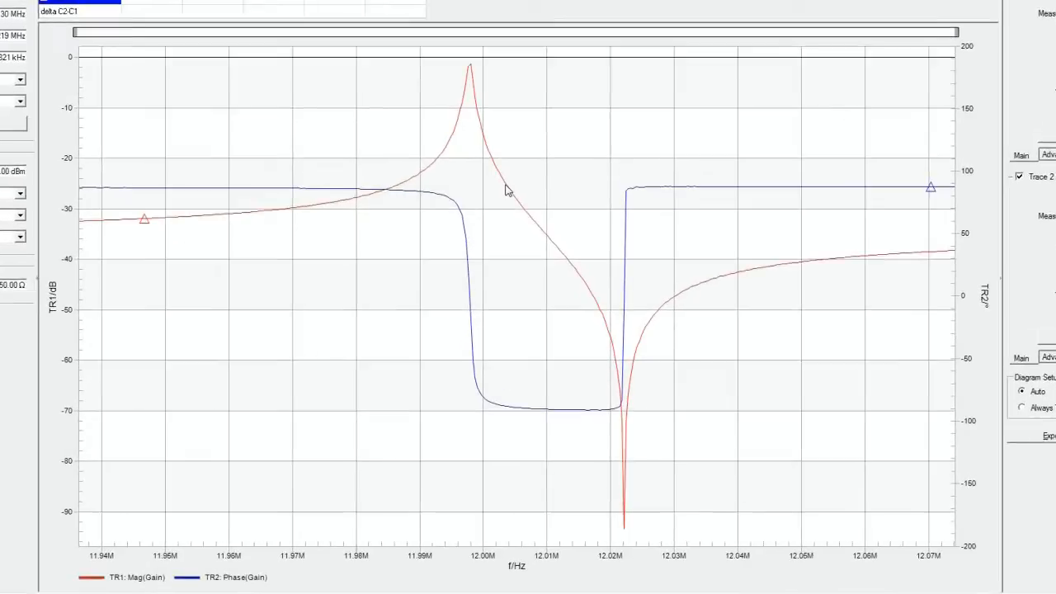
- Bring up the diagram's context menu to copy the curve with settings
{"action": "right_click", "coordinate": [498, 169]}
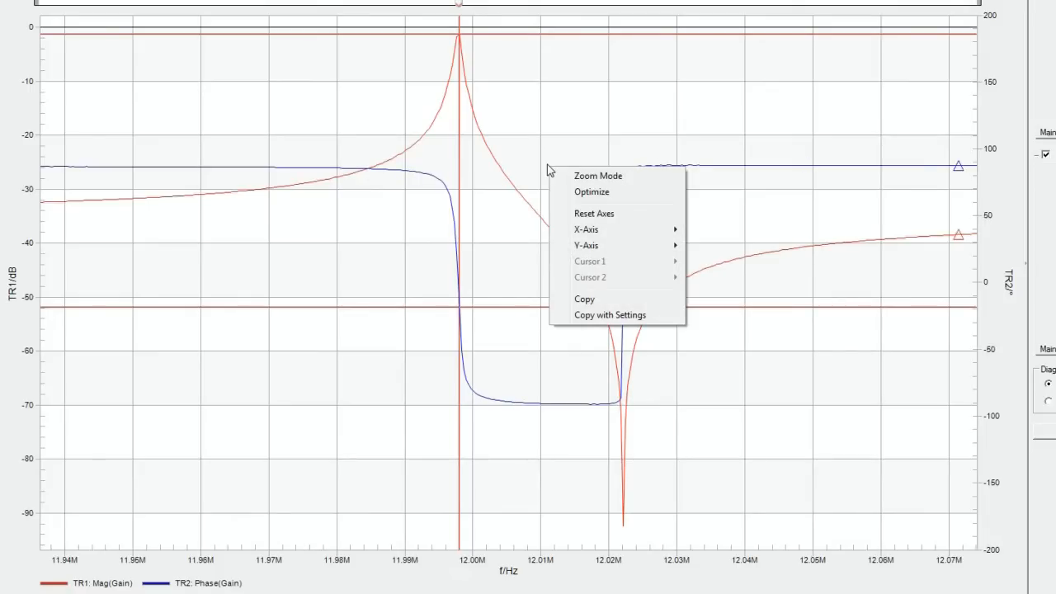
{"action": "mouse_move", "coordinate": [594, 321]}
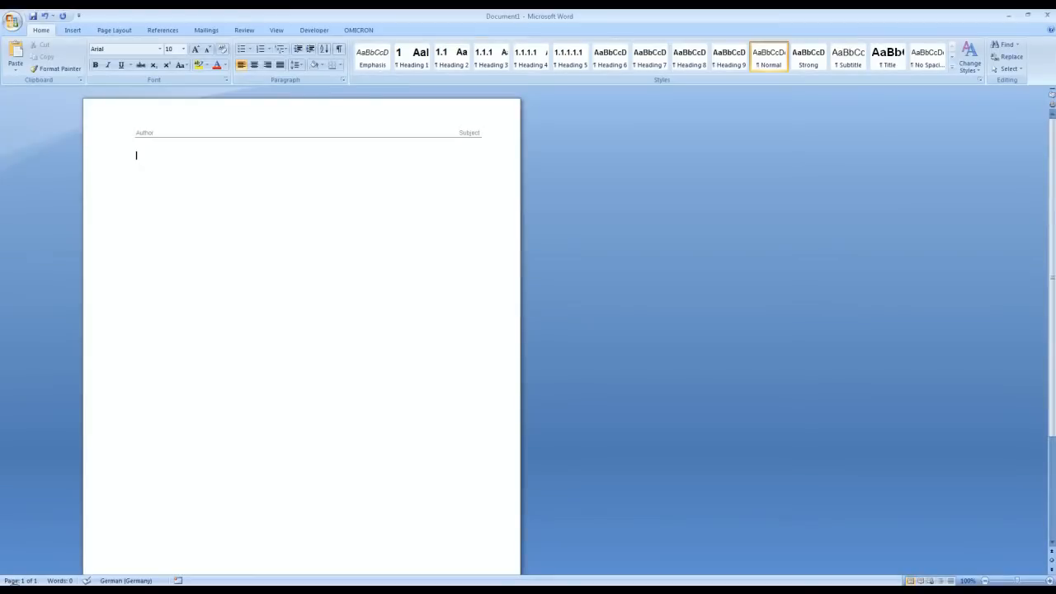
- Paste the resonance curve with cursor reading and sweep settings into Word
{"action": "right_click", "coordinate": [136, 155]}
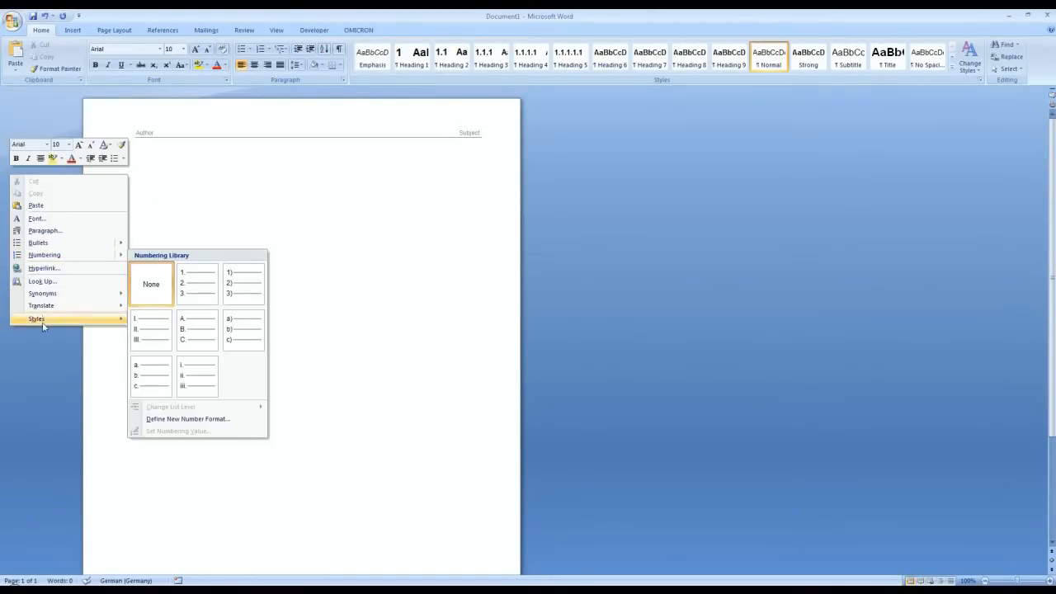
{"action": "mouse_move", "coordinate": [49, 206]}
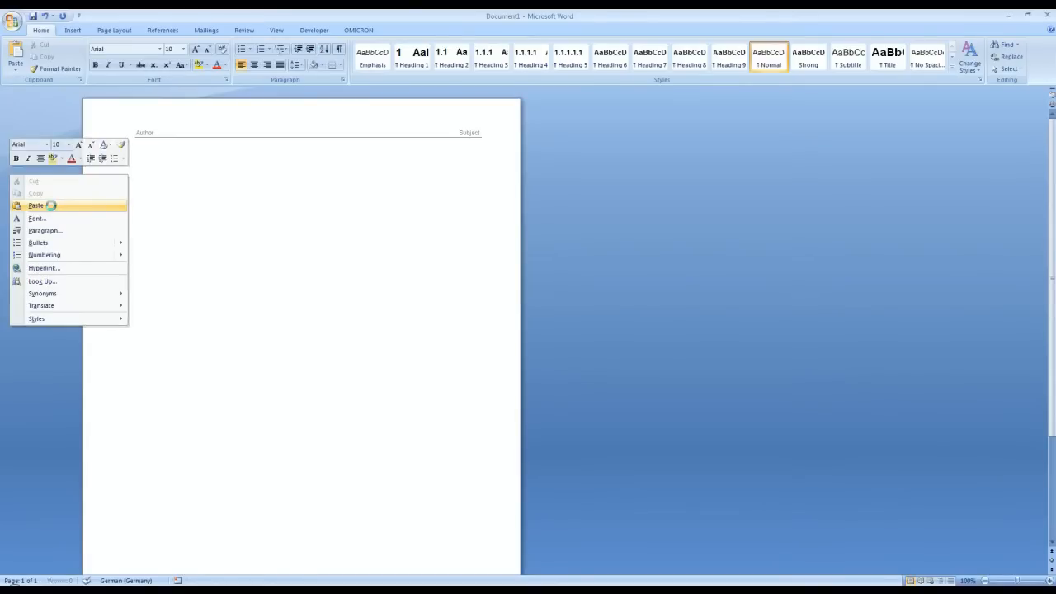
{"action": "left_click", "coordinate": [37, 205]}
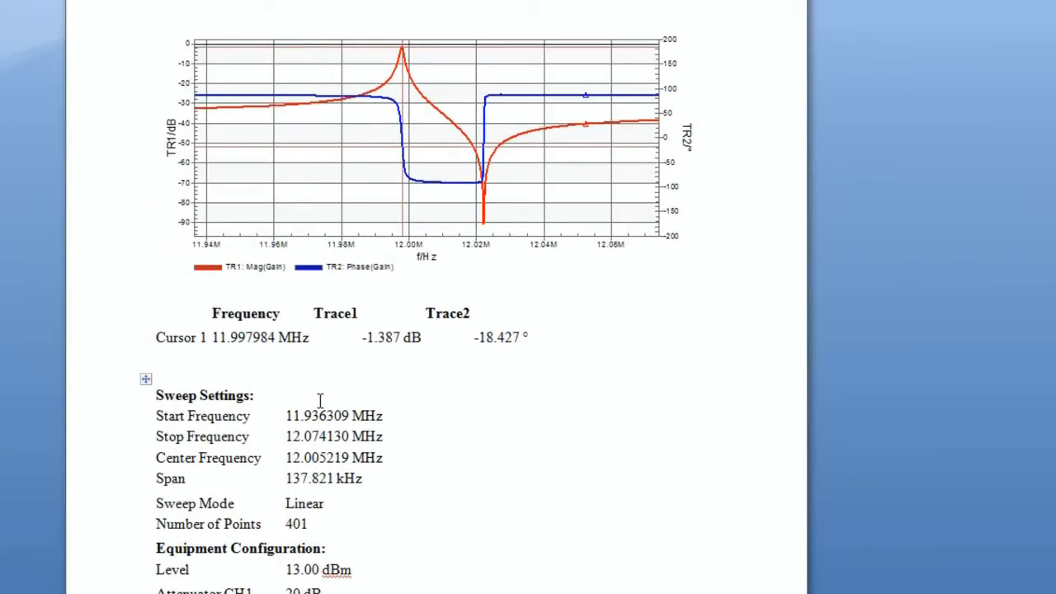
{"action": "mouse_move", "coordinate": [325, 422]}
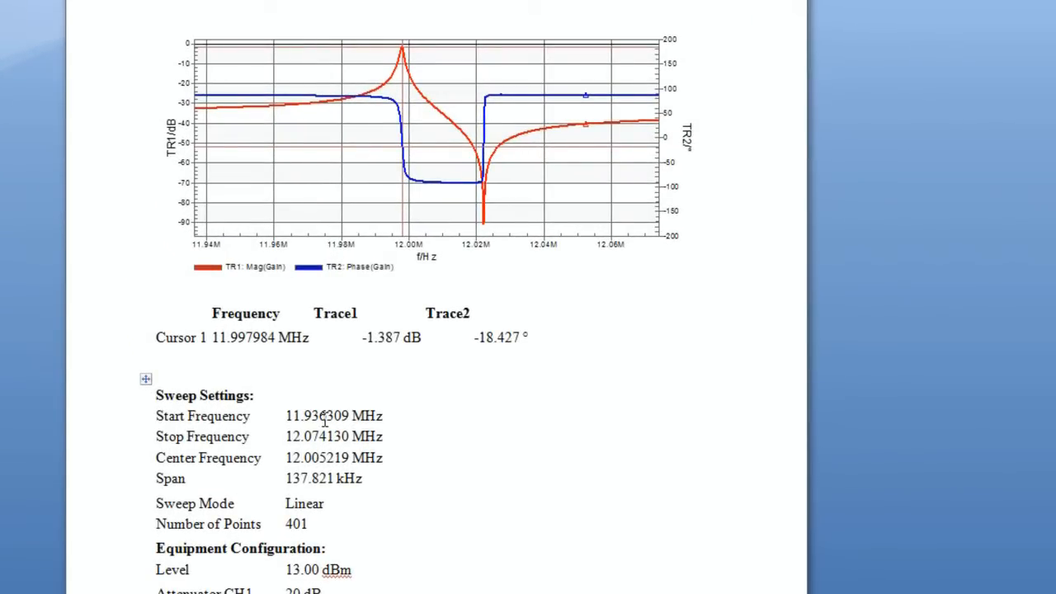
{"action": "left_click_drag", "start_coordinate": [286, 416], "coordinate": [382, 437]}
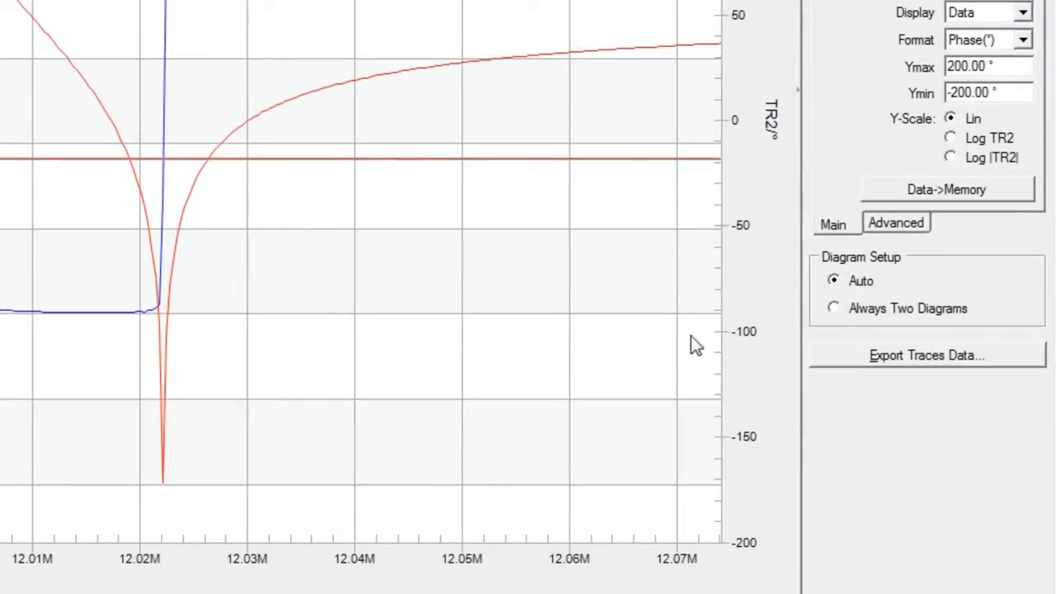
- Switch to Always Two Diagrams and open the report print preview
{"action": "left_click", "coordinate": [834, 307]}
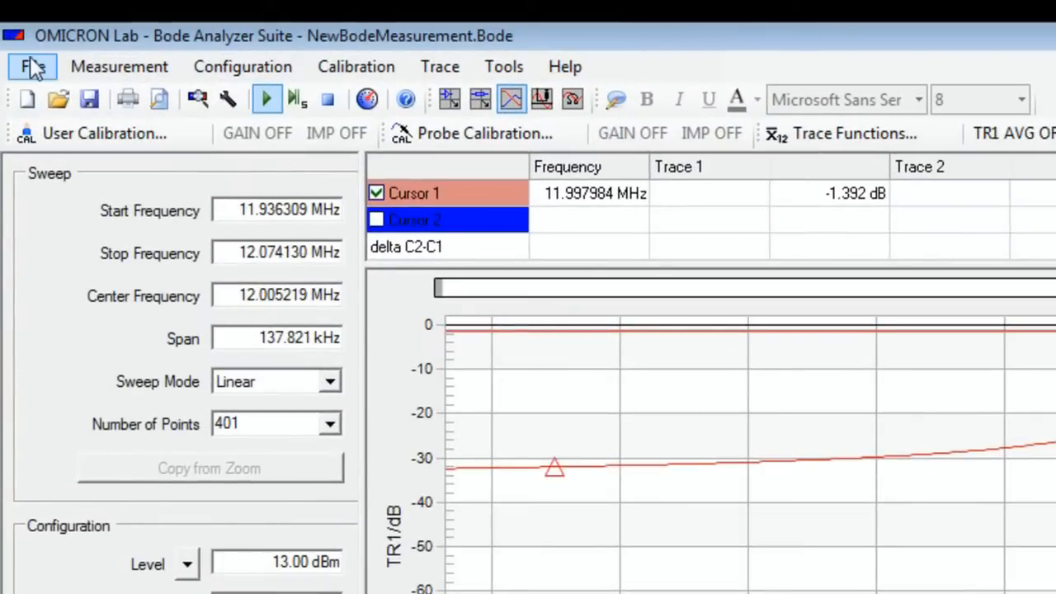
{"action": "left_click", "coordinate": [33, 66]}
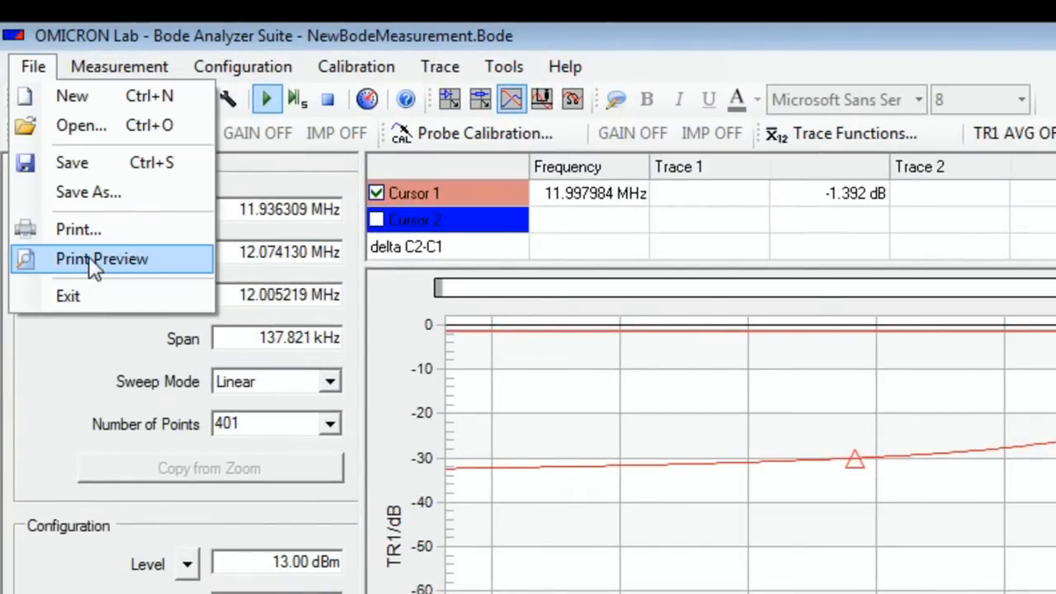
{"action": "left_click", "coordinate": [103, 259]}
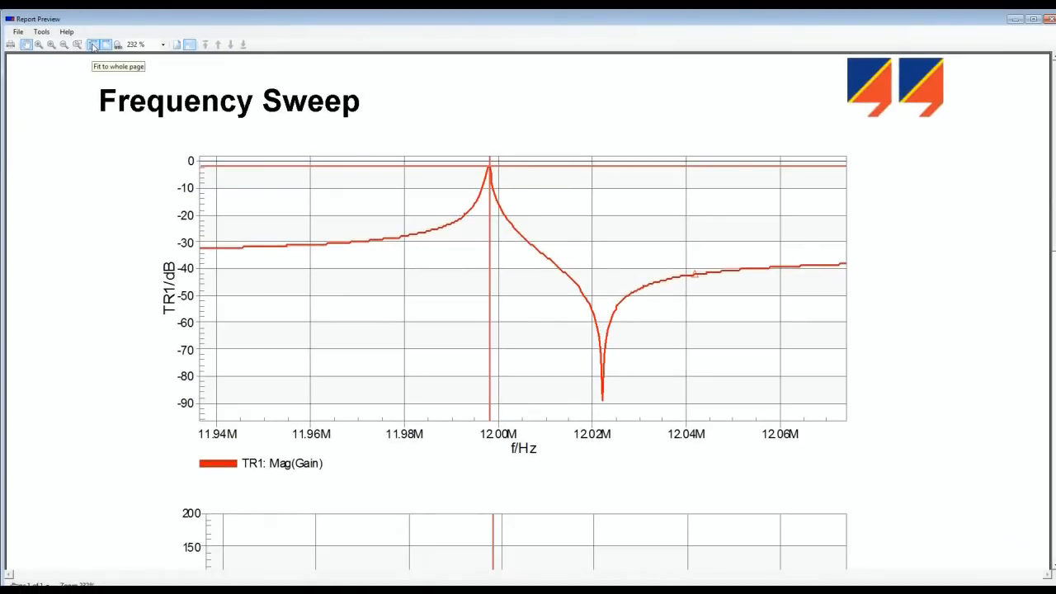
- Fit the whole report page showing separate magnitude and phase diagrams
{"action": "left_click", "coordinate": [95, 44]}
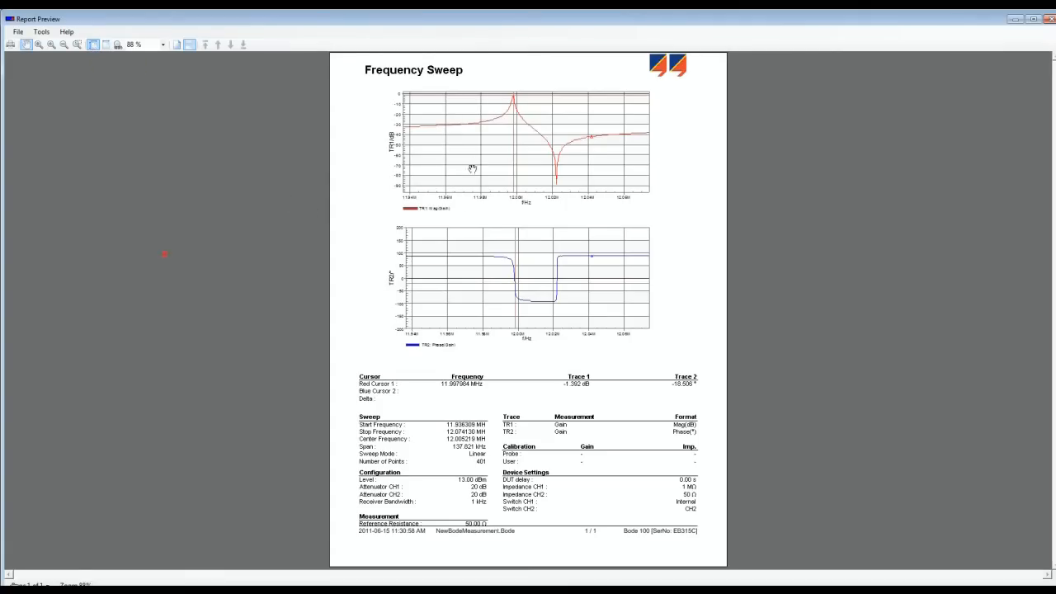
{"action": "left_click_drag", "start_coordinate": [164, 253], "coordinate": [367, 177]}
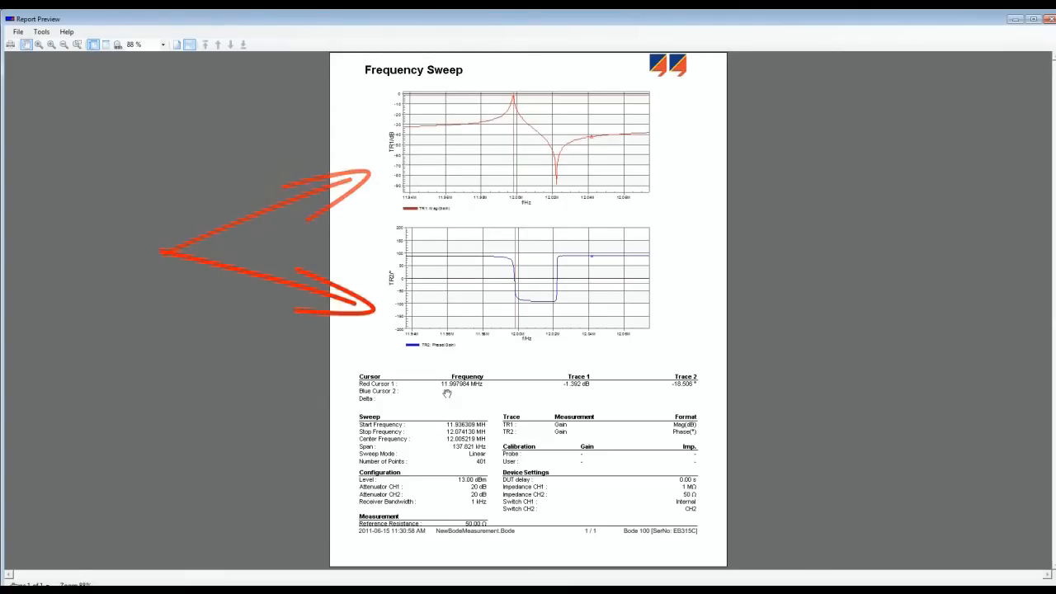